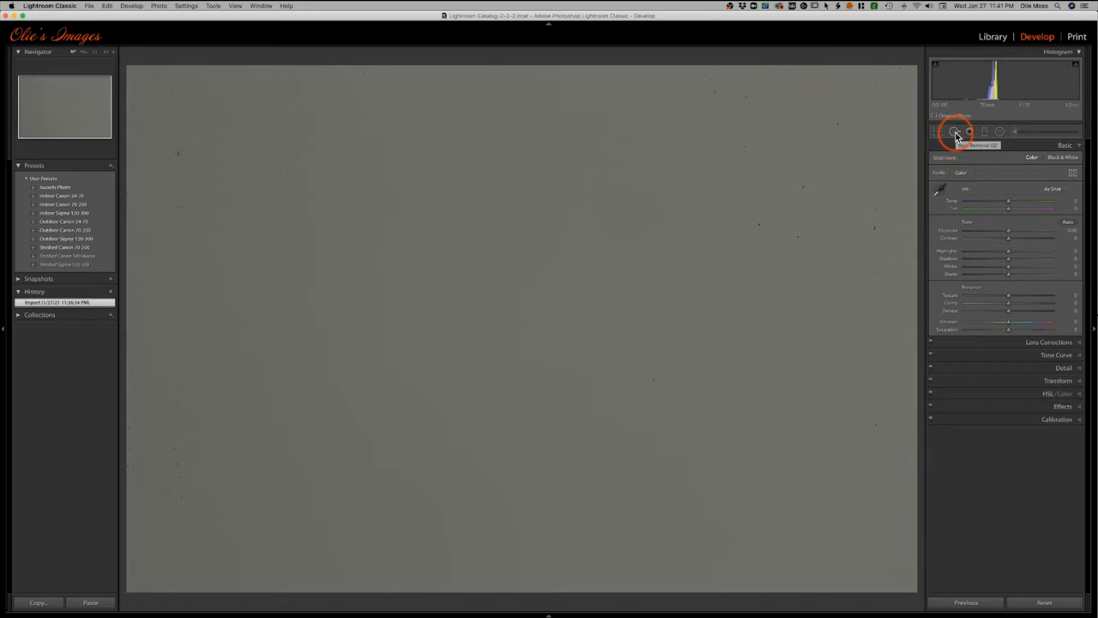
- Activate the Spot Removal tool on the grey test image in the Develop module
click(955, 134)
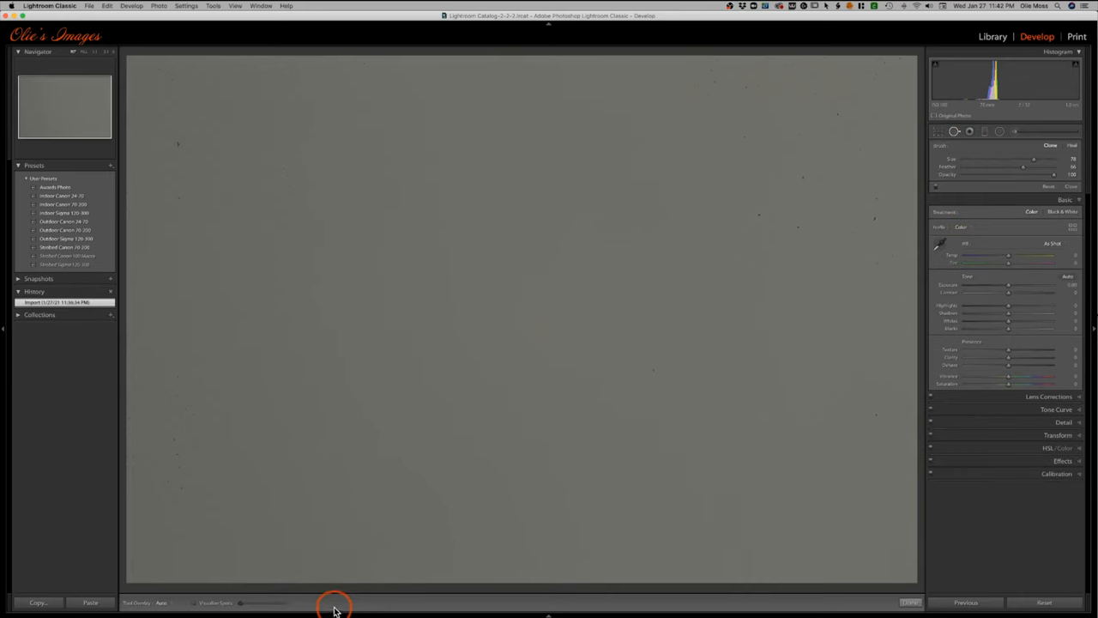
mouse_move(196, 604)
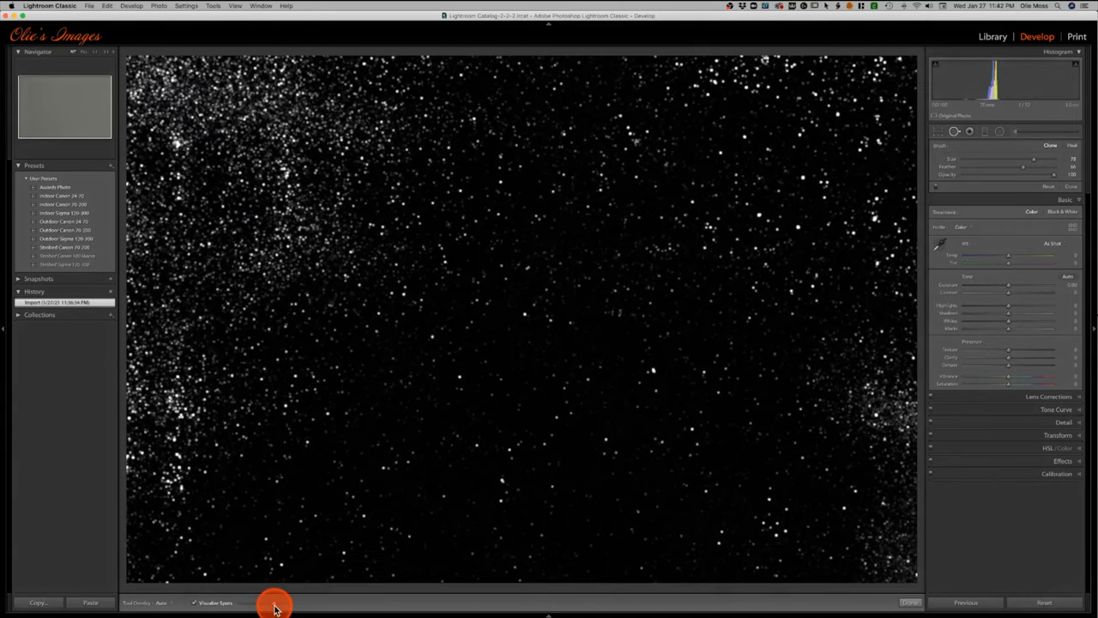
- Turn on Visualize Spots to show dust specks as white dots on black
click(629, 139)
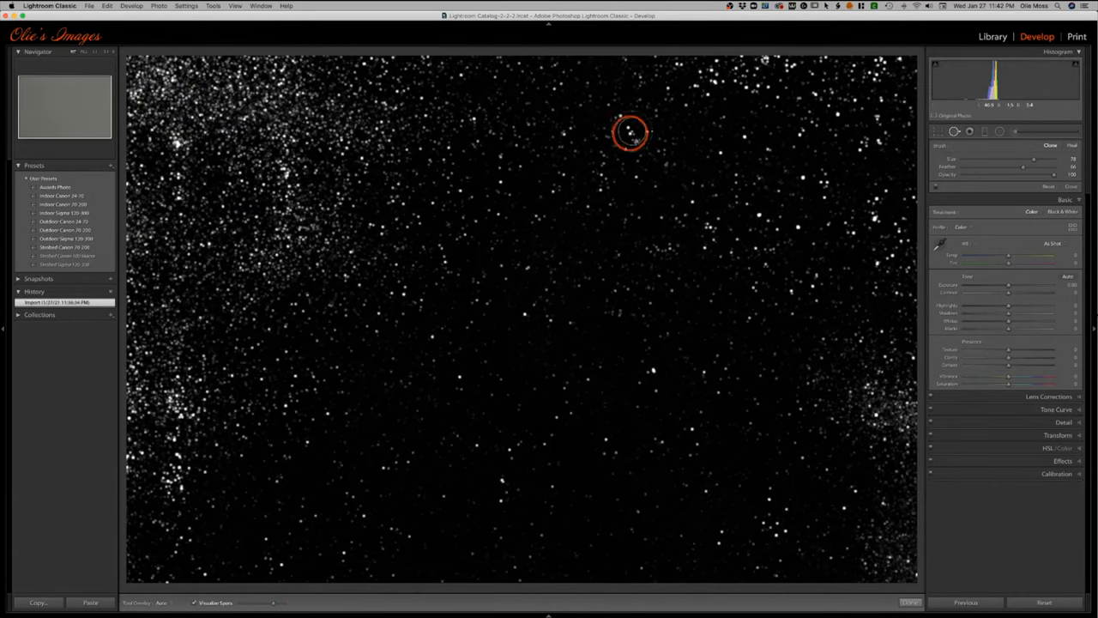